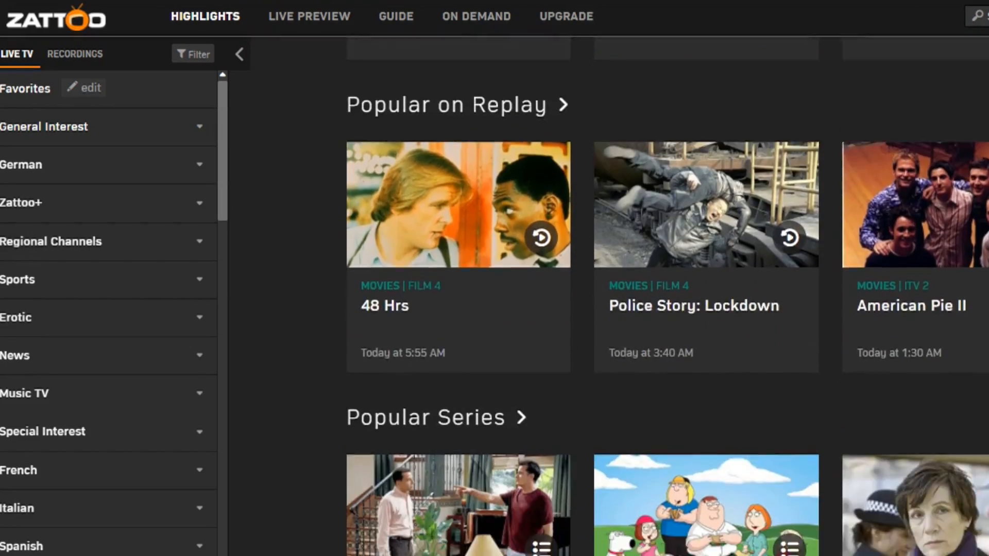
Bring up Smart DNS Proxy's Windows 10 DNS setup guide from HOW TO SETUP
scroll("down", 3)
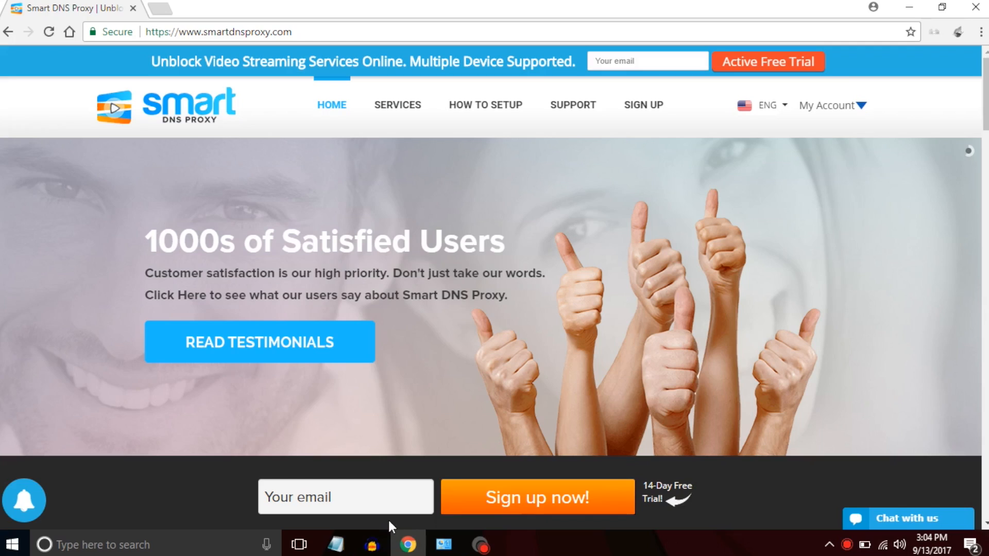
mouse_move(761, 179)
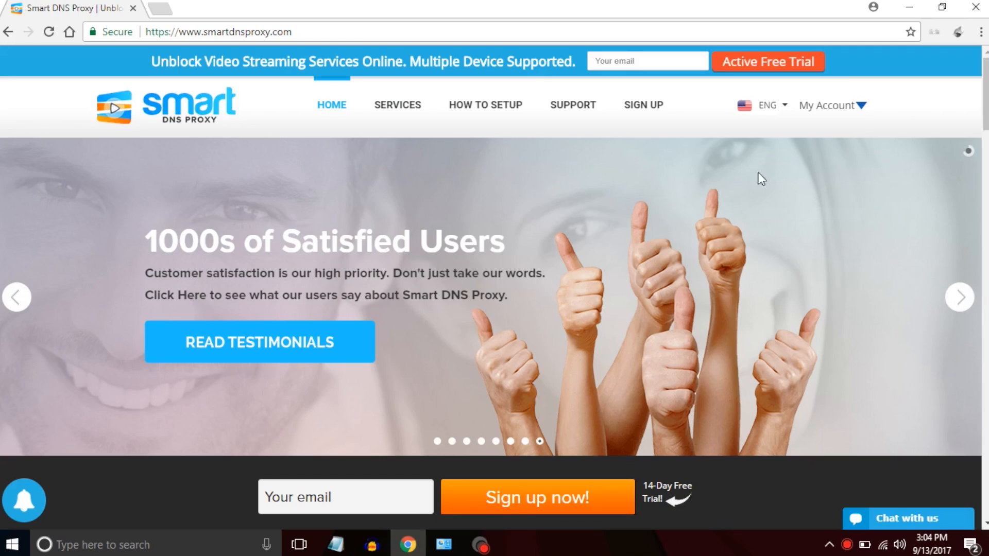
mouse_move(781, 163)
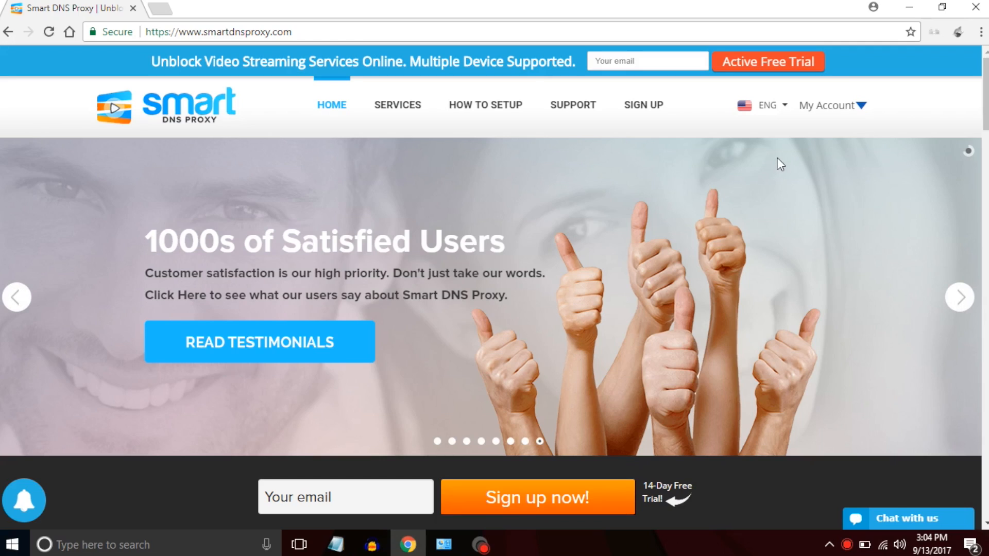
left_click(828, 105)
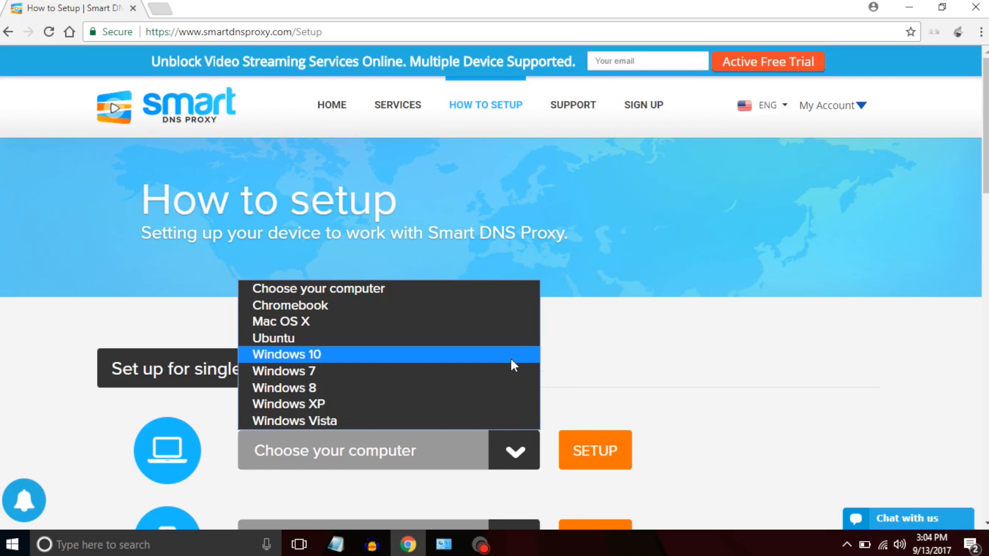
left_click(287, 354)
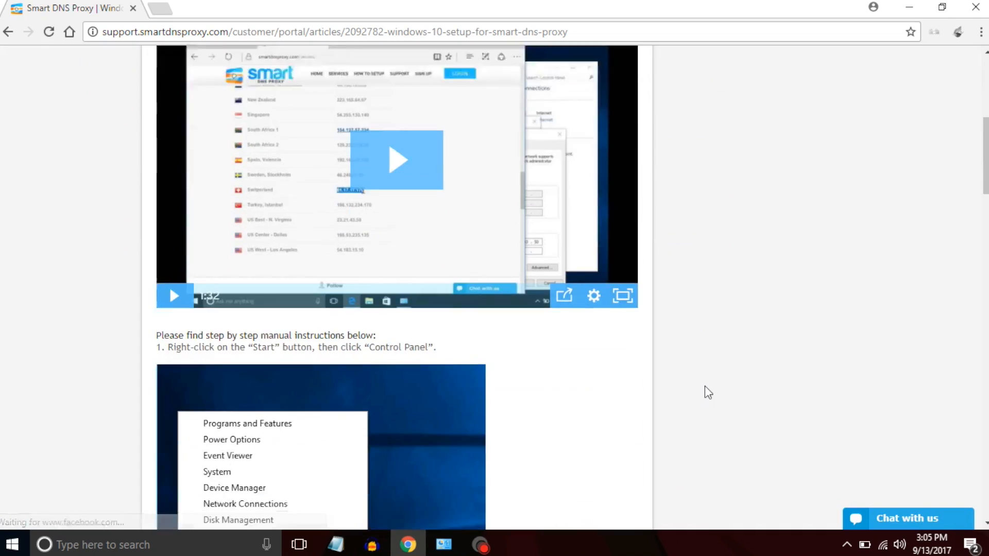
scroll("down", 3)
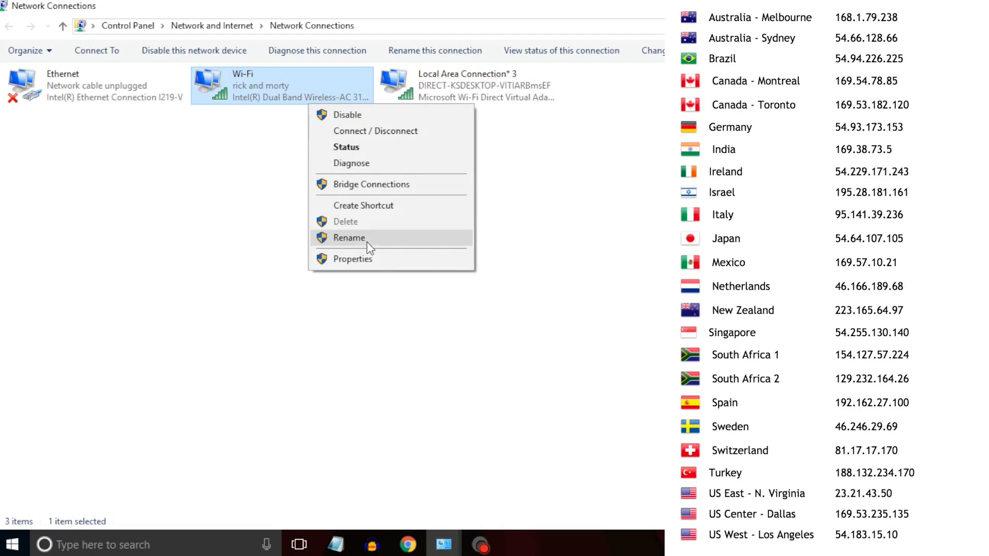
Set Wi-Fi IPv4 DNS servers to 23.21.43.50 (preferred) and 54.229.171.243 (alternate)
left_click(352, 258)
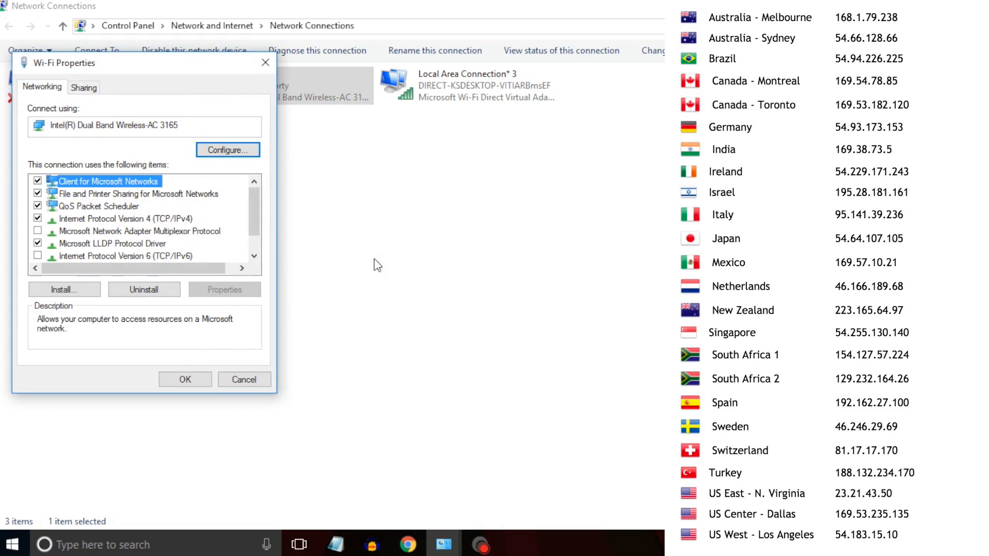
double_click(124, 218)
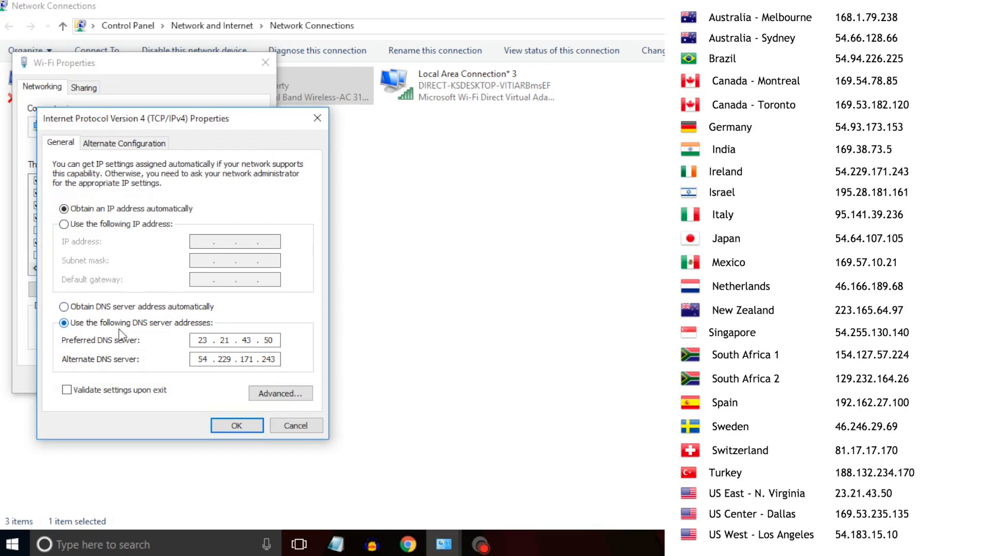
double_click(202, 339)
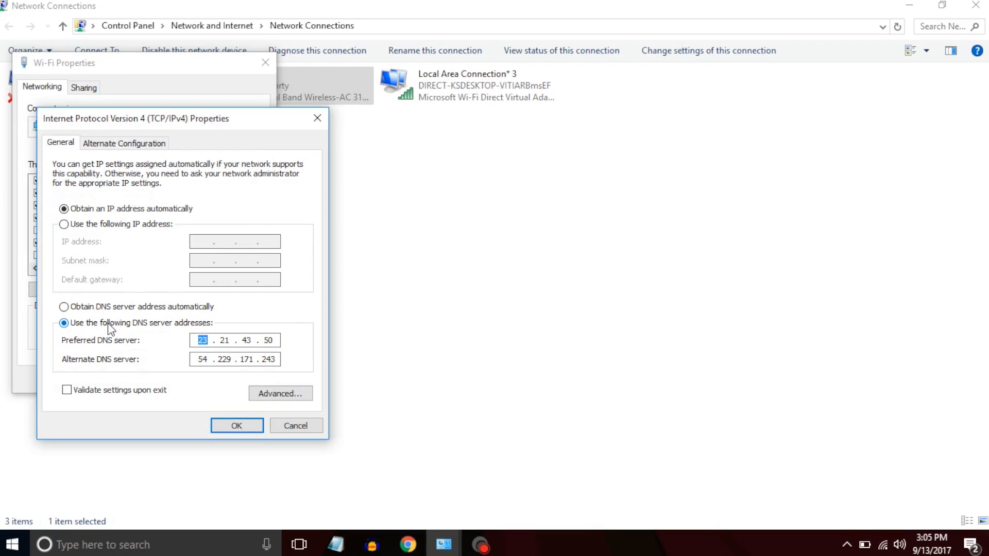
left_click(67, 389)
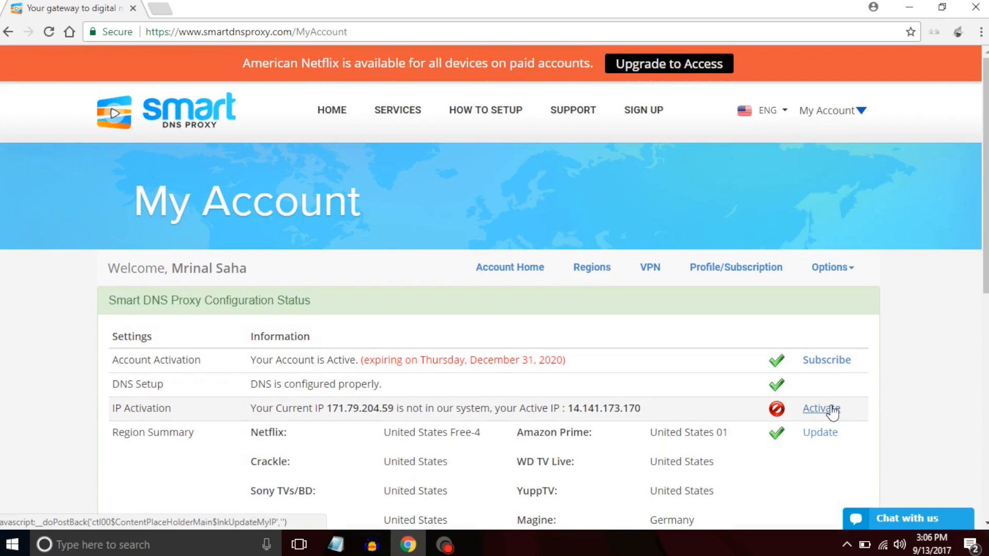
Activate the current IP address under IP Activation on the My Account page
left_click(821, 408)
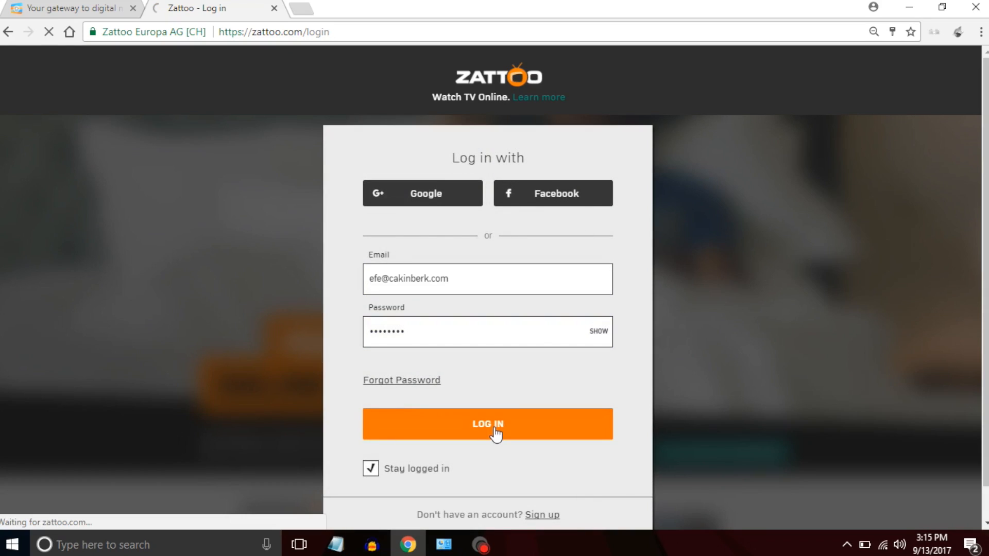
Log in to Zattoo and browse the Highlights page's on-demand and replay shows
left_click(488, 423)
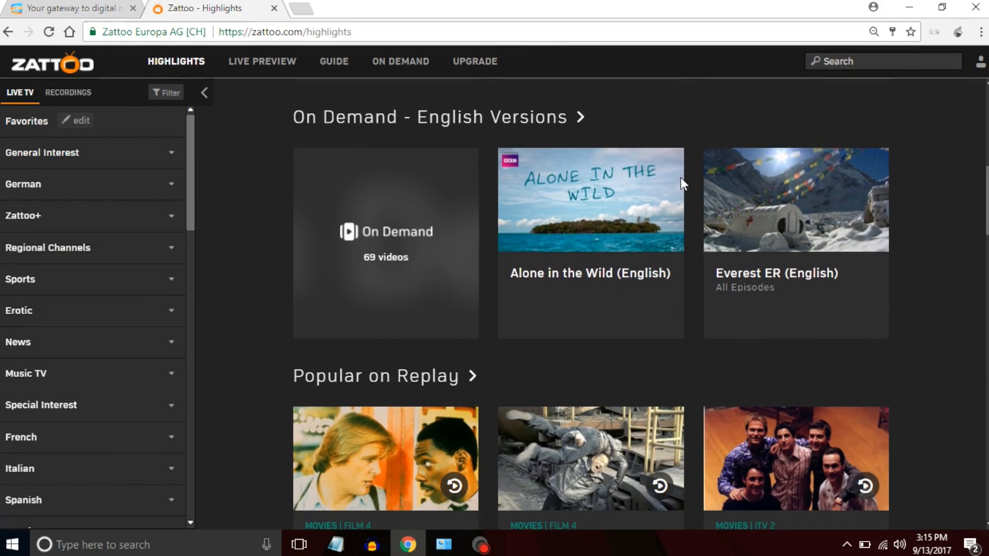
scroll("down", 3)
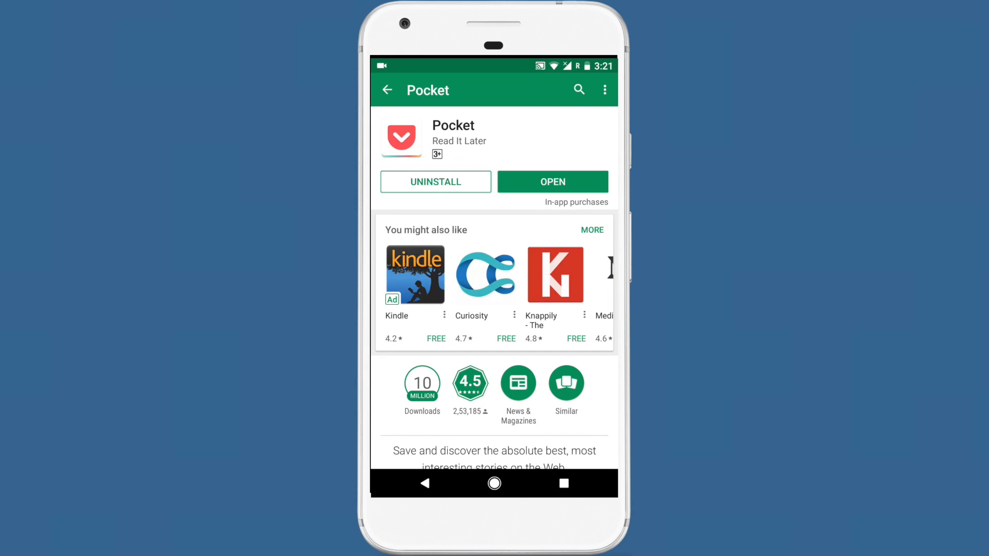
Search the Google Play Store for 'zattoo'
type("zattoo")
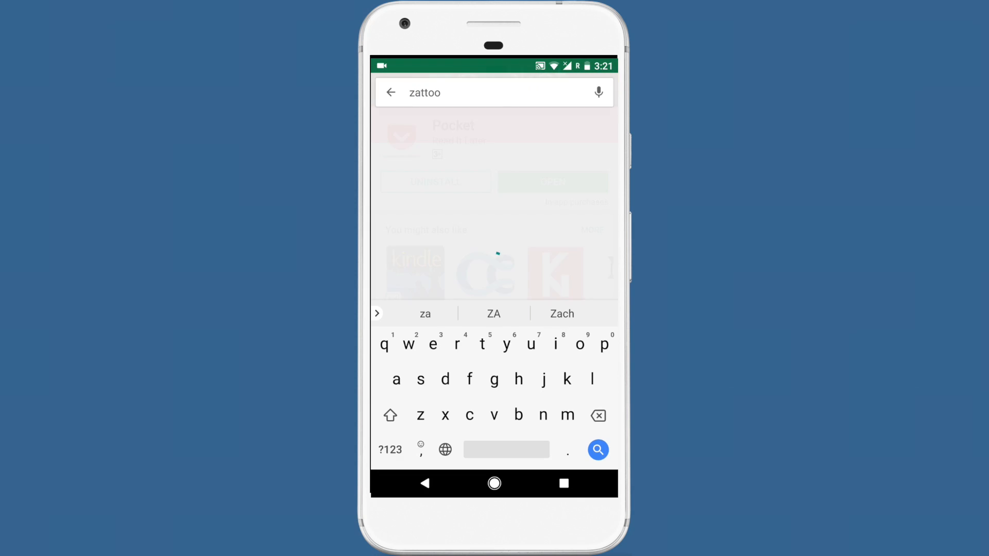
left_click(596, 450)
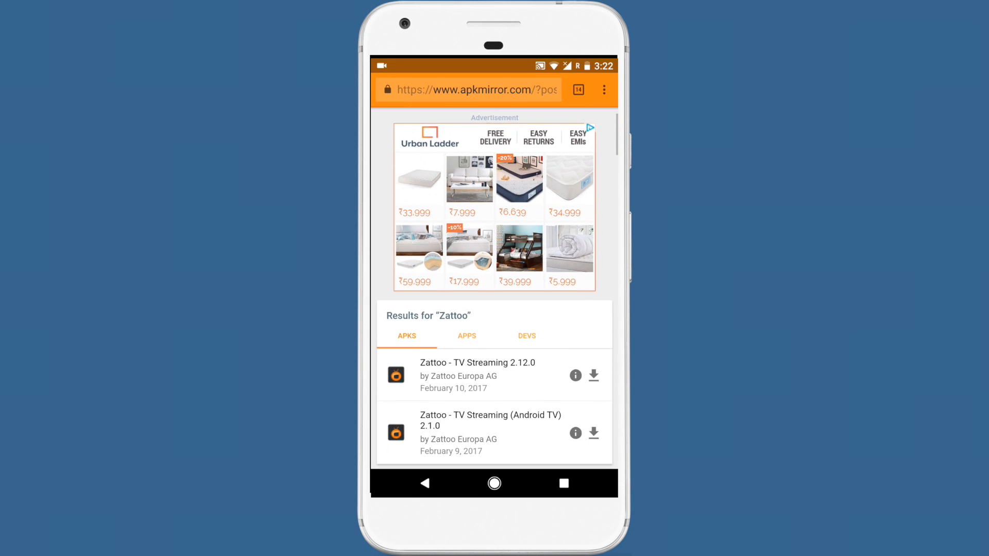
Install and launch the Zattoo TV update from APKMirror, then show its side menu
scroll("down", 3)
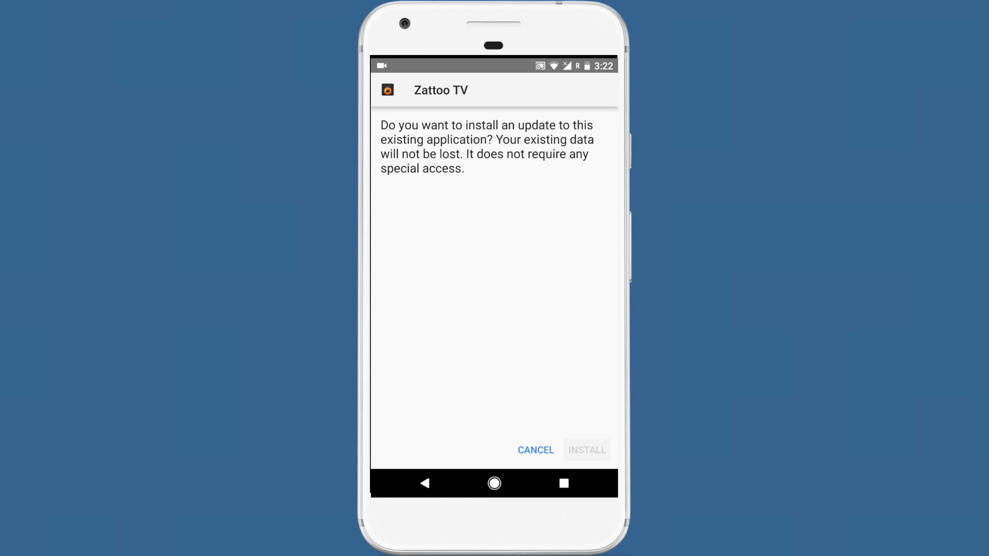
left_click(586, 449)
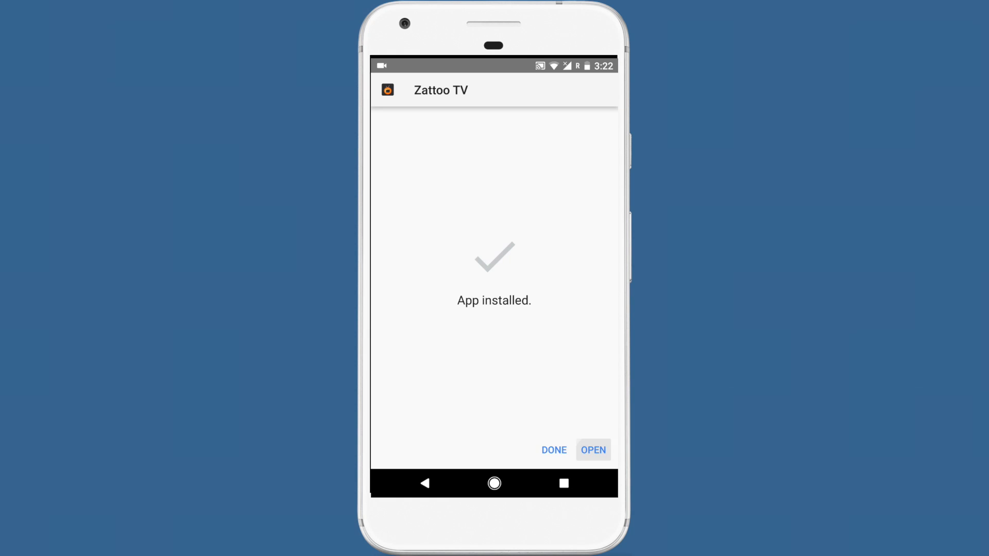
left_click(593, 449)
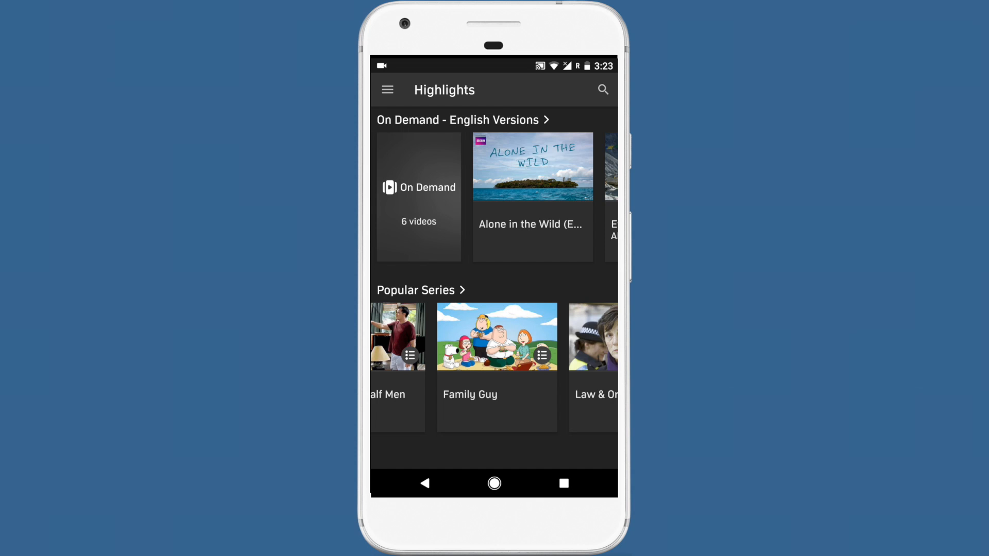
left_click(387, 89)
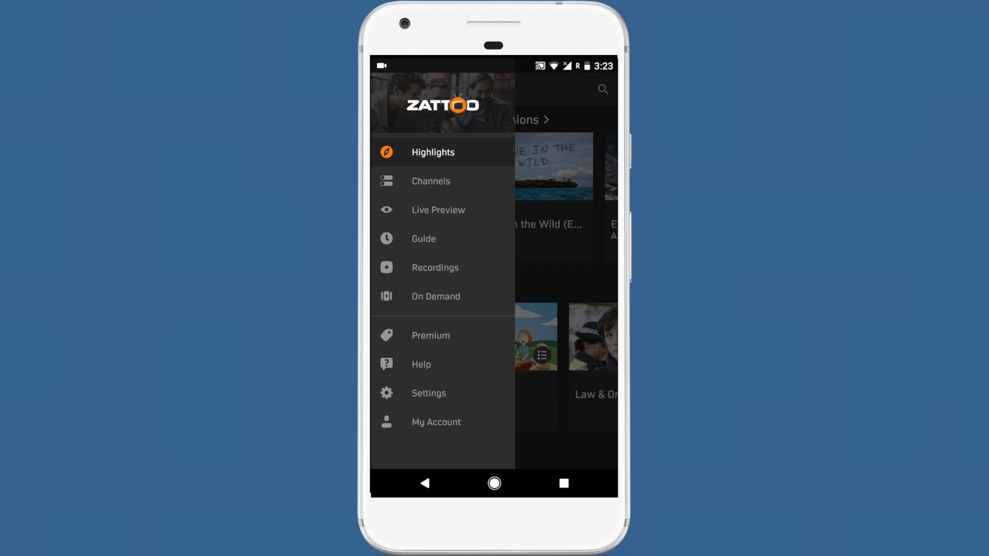